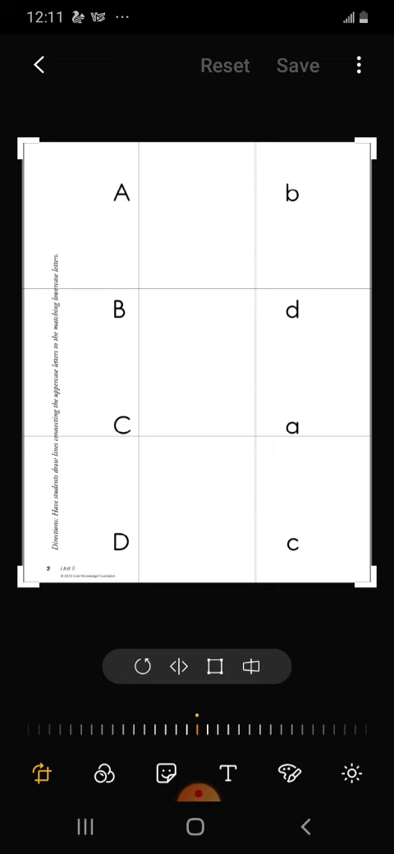
Enter freehand drawing mode on the letter-matching worksheet photo.
click(232, 774)
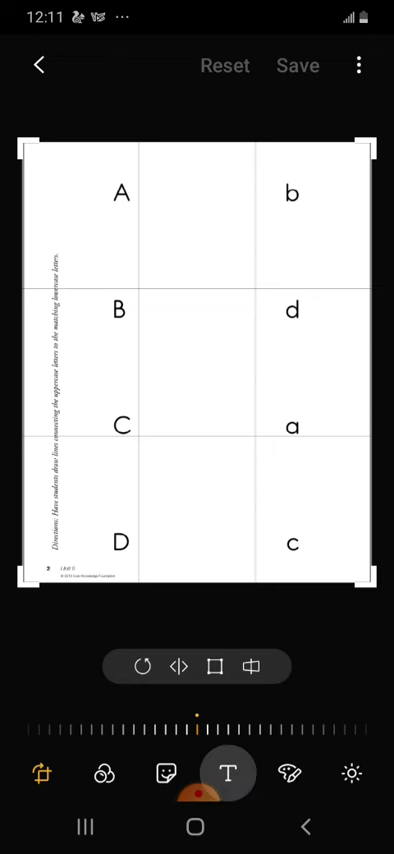
click(224, 774)
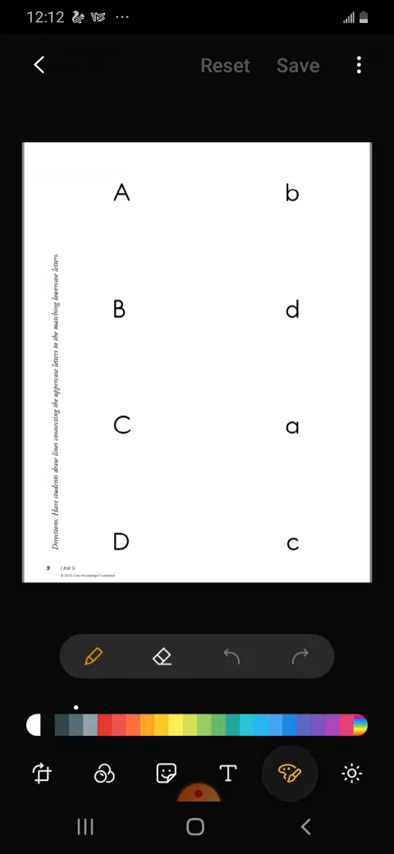
Choose the purple swatch as the pen colour.
click(92, 656)
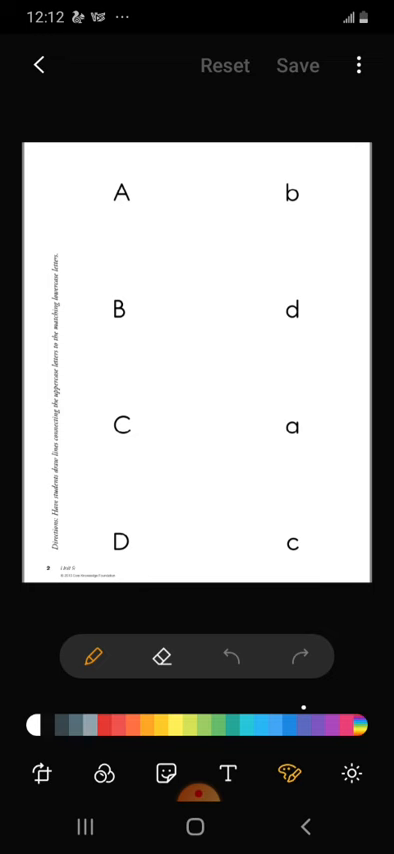
Draw purple matching lines joining A–a, B–b, C and D to their lowercase letters.
drag(124, 188, 300, 450)
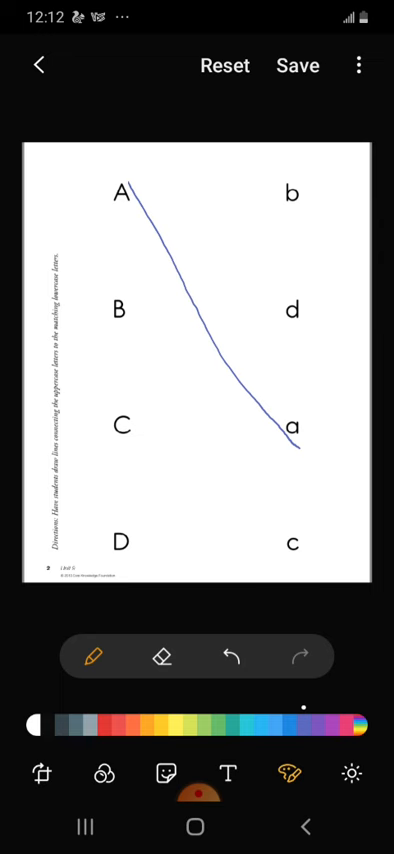
drag(120, 310, 296, 196)
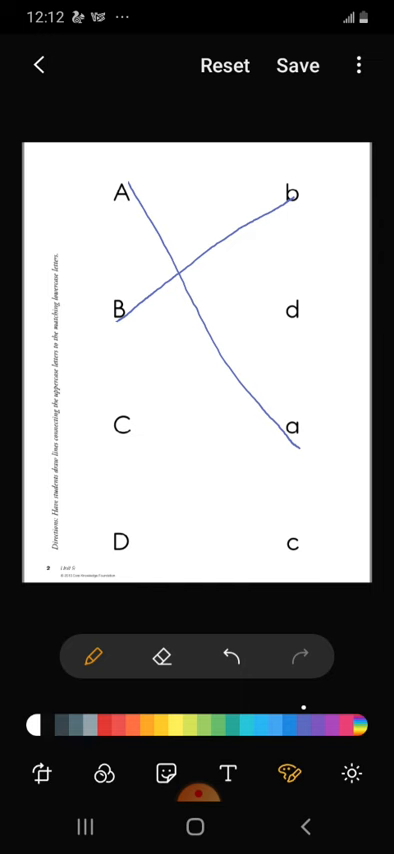
drag(130, 424, 290, 540)
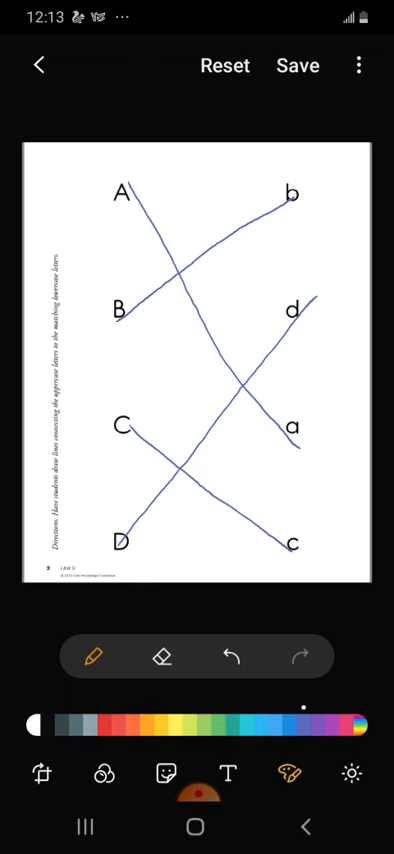
click(196, 792)
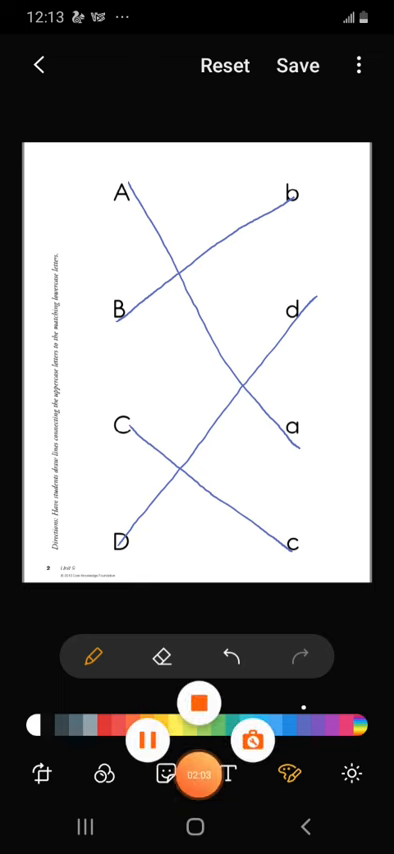